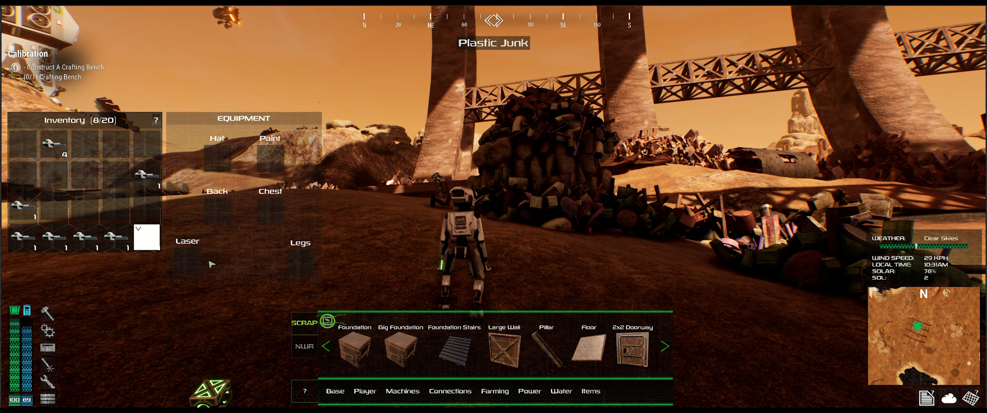
mouse_move(70, 241)
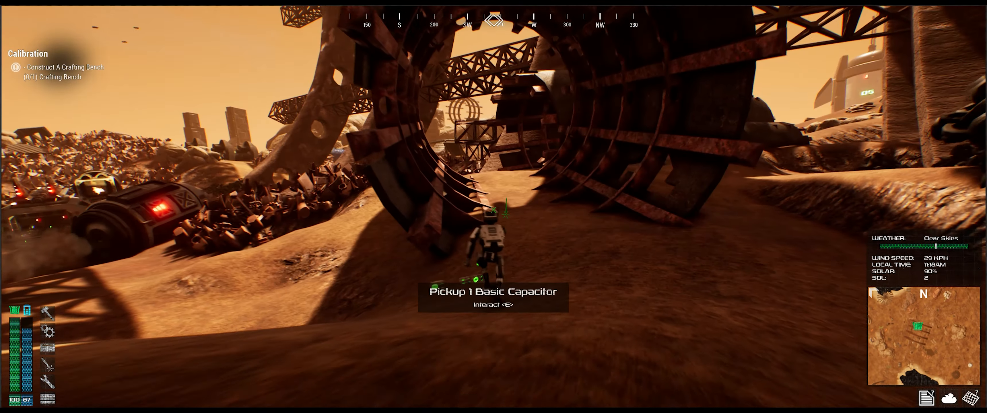
Close the inventory and head the robot into the rusted excavator wheel tunnel
key(i)
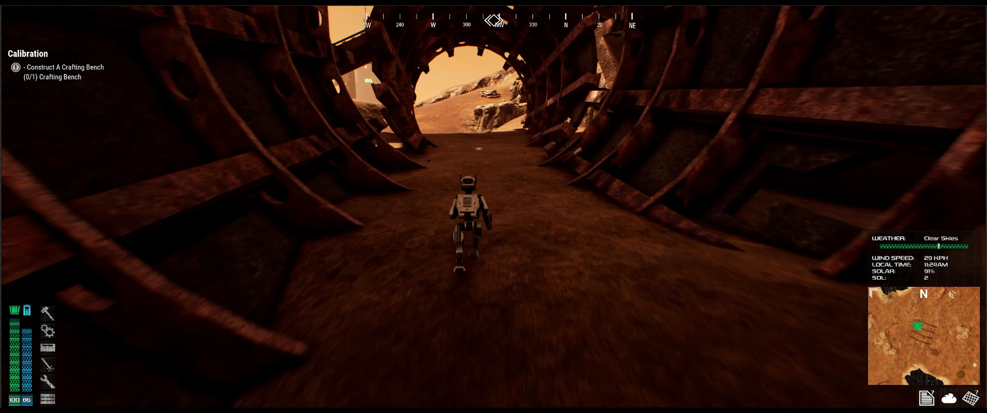
Walk the robot forward up the slope toward the wrecked towers with W
key(w)
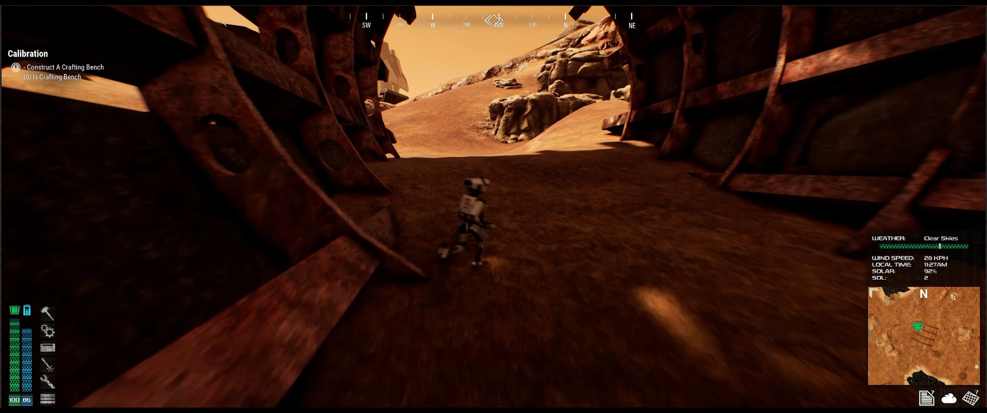
key(w)
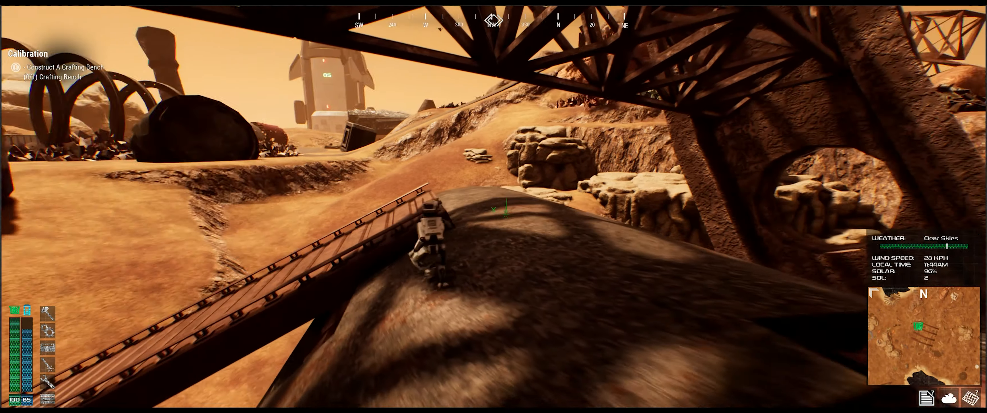
mouse_move(493, 207)
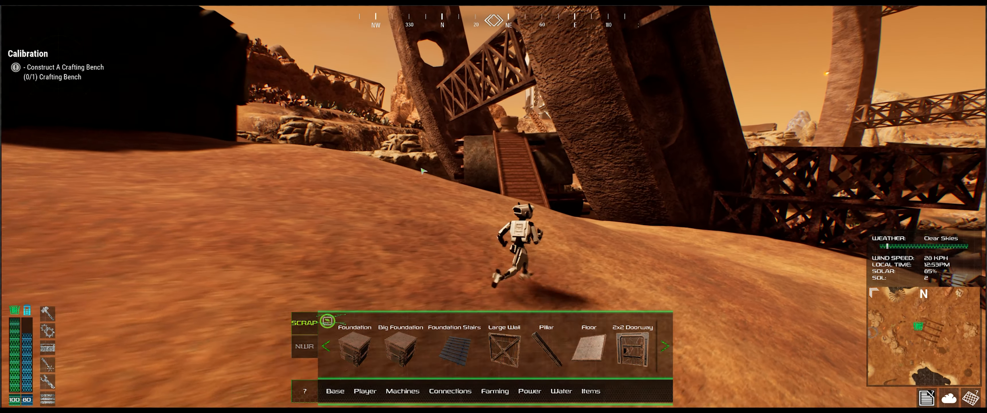
key(w)
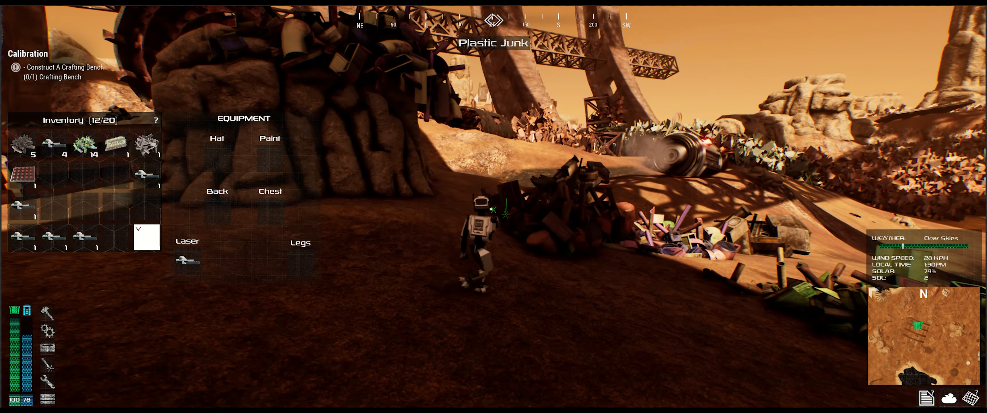
Bring up the robot's inventory and equipment slots beside the Plastic Junk pile
click(496, 220)
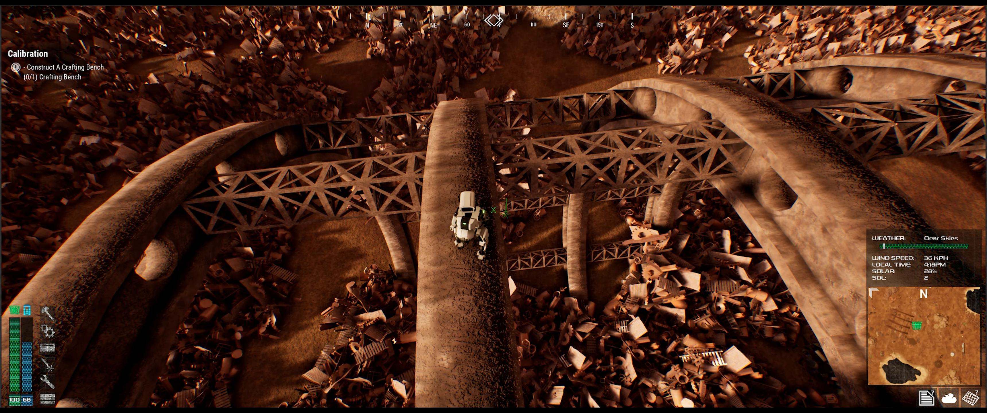
Toggle the inventory while crossing the top of the giant curved beam
key(i)
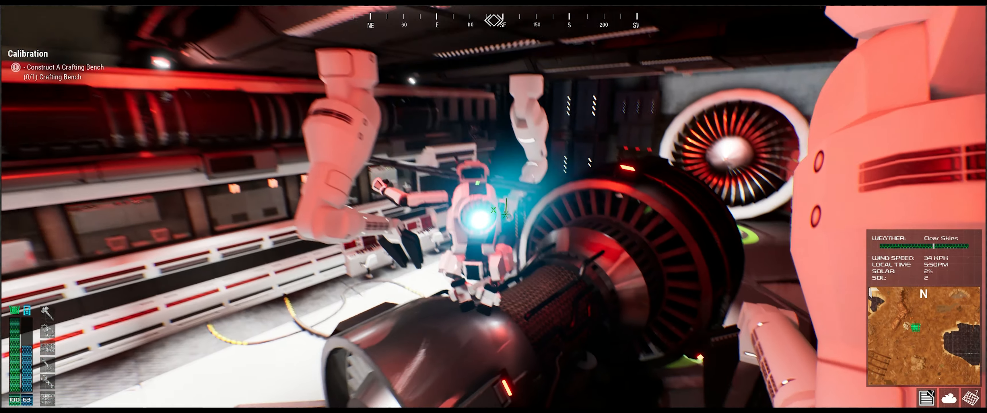
mouse_move(493, 209)
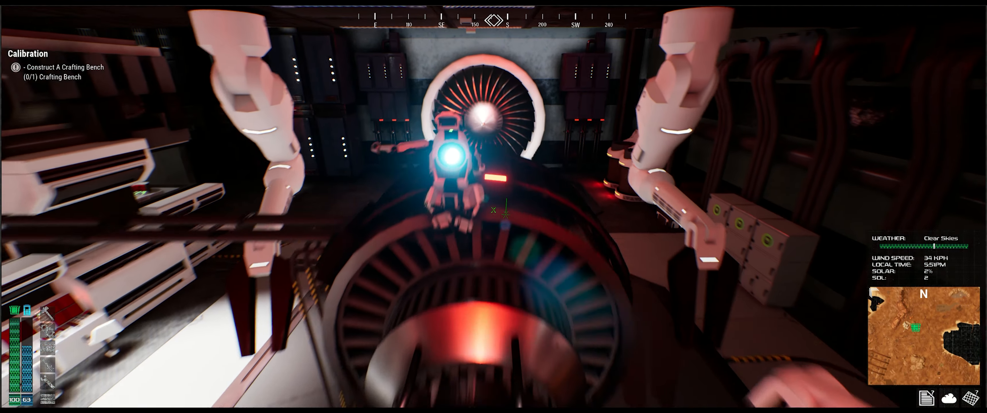